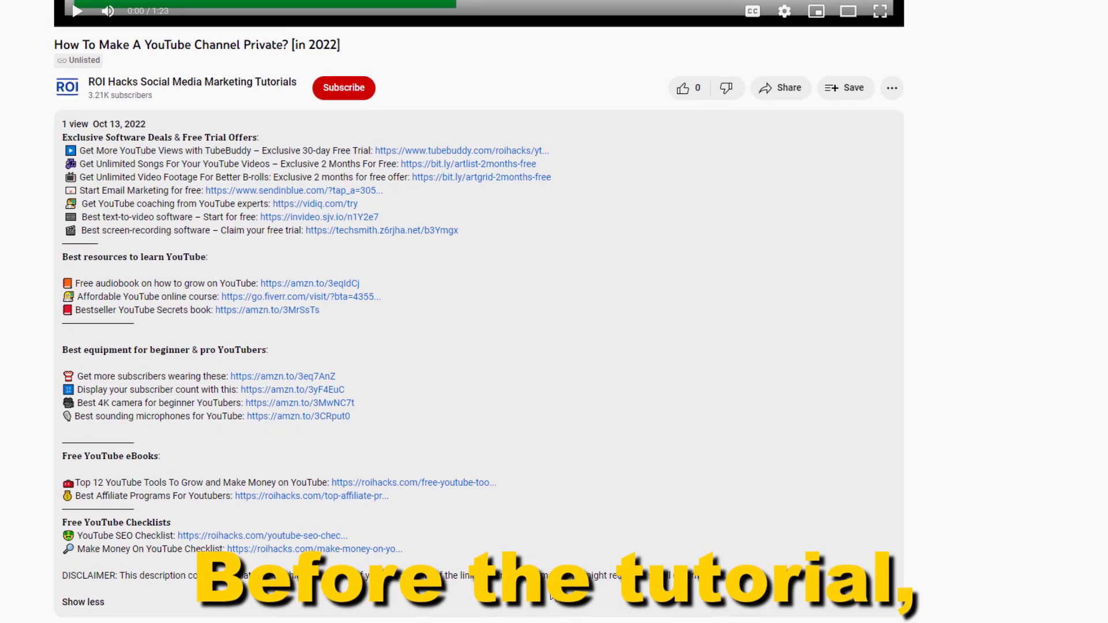
Scroll the YouTube watch page before switching to the Studio comments tab
scroll("down", 3)
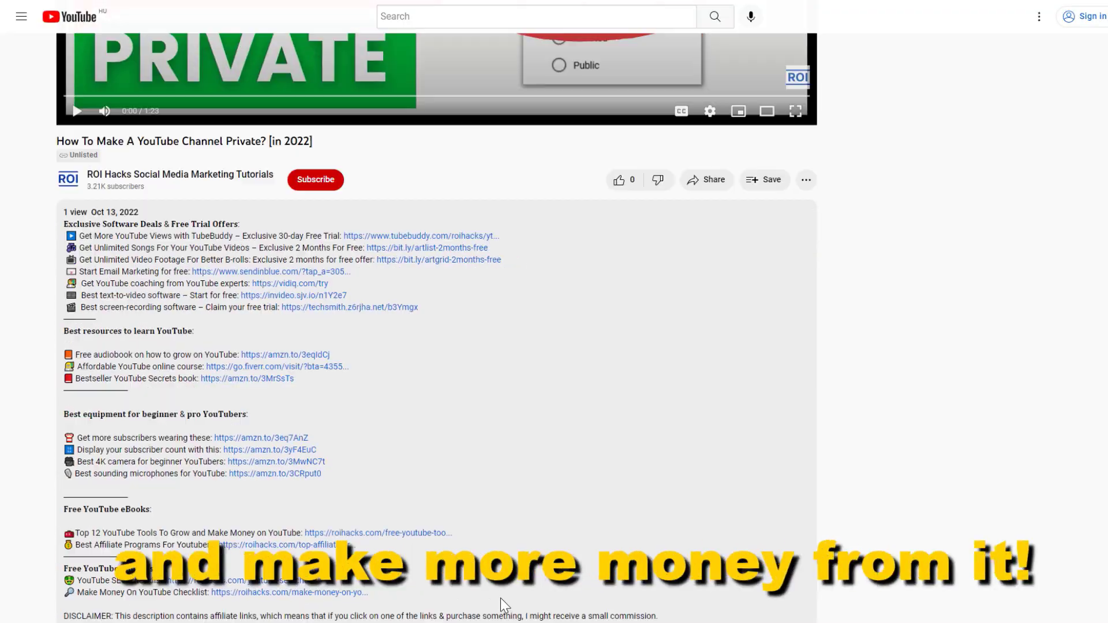
scroll("down", 3)
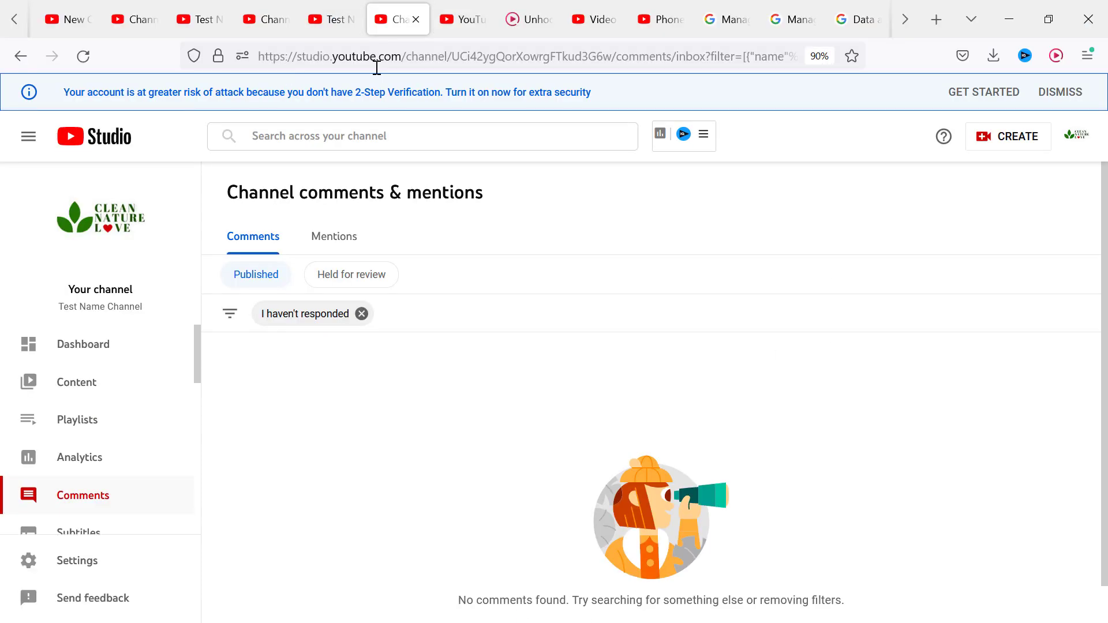
Scroll the Channel content list of uploaded videos
scroll("down", 3)
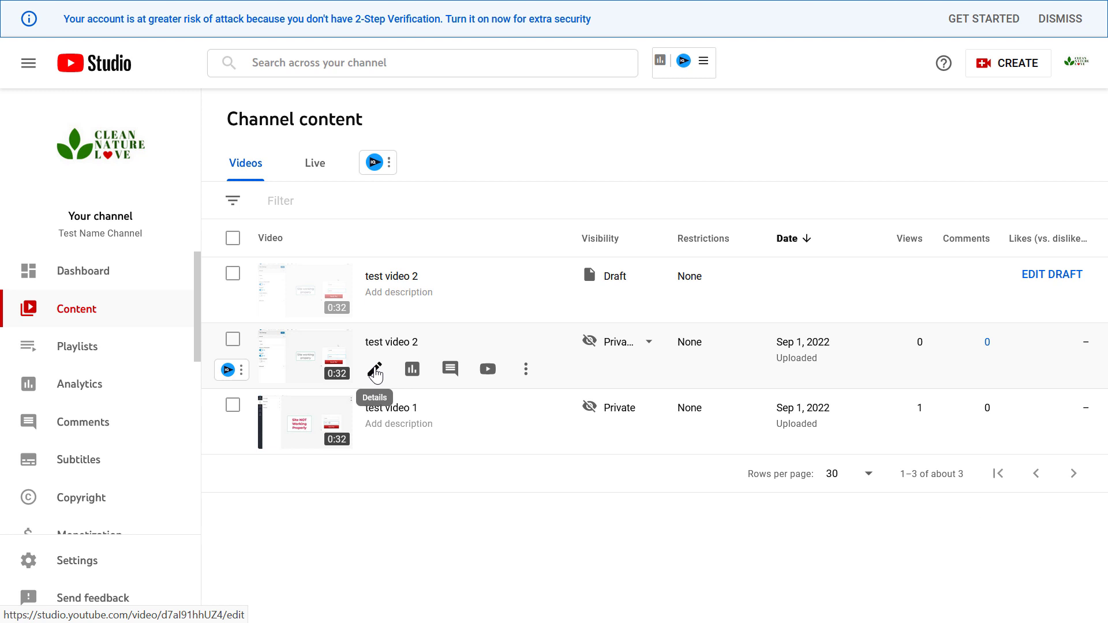
Go to test video 2's details and scroll to its Comments and ratings settings
left_click(374, 369)
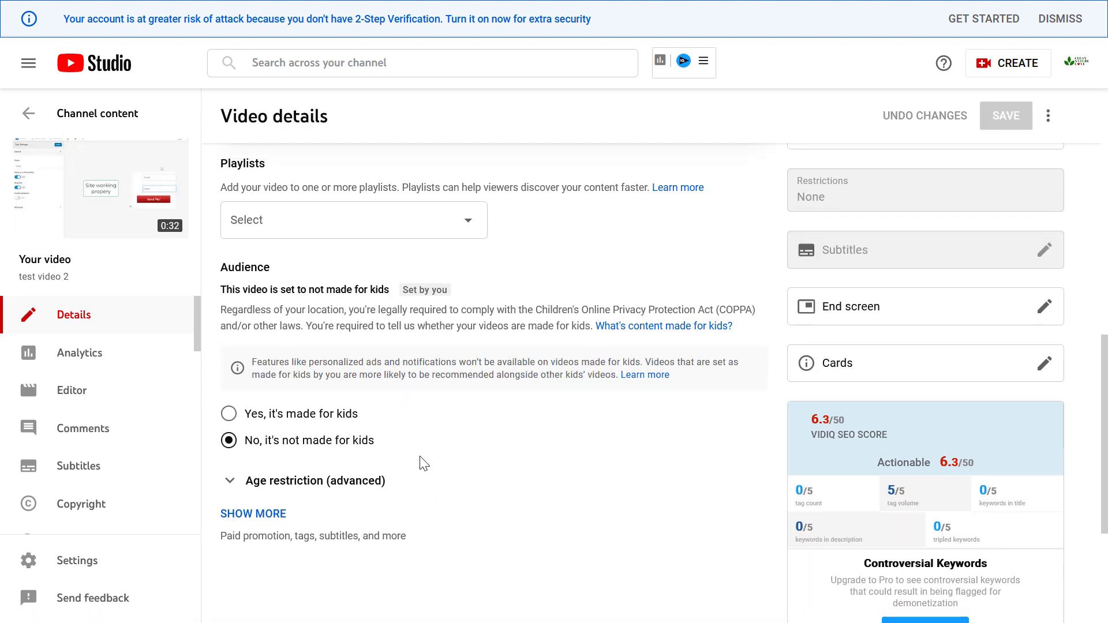
scroll("down", 3)
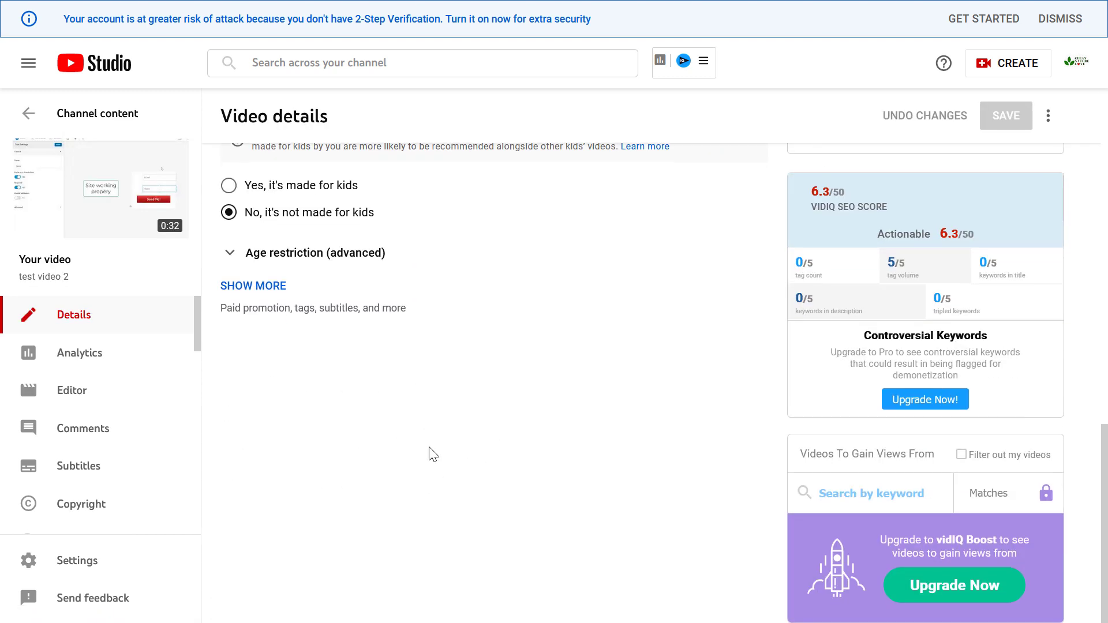
scroll("down", 3)
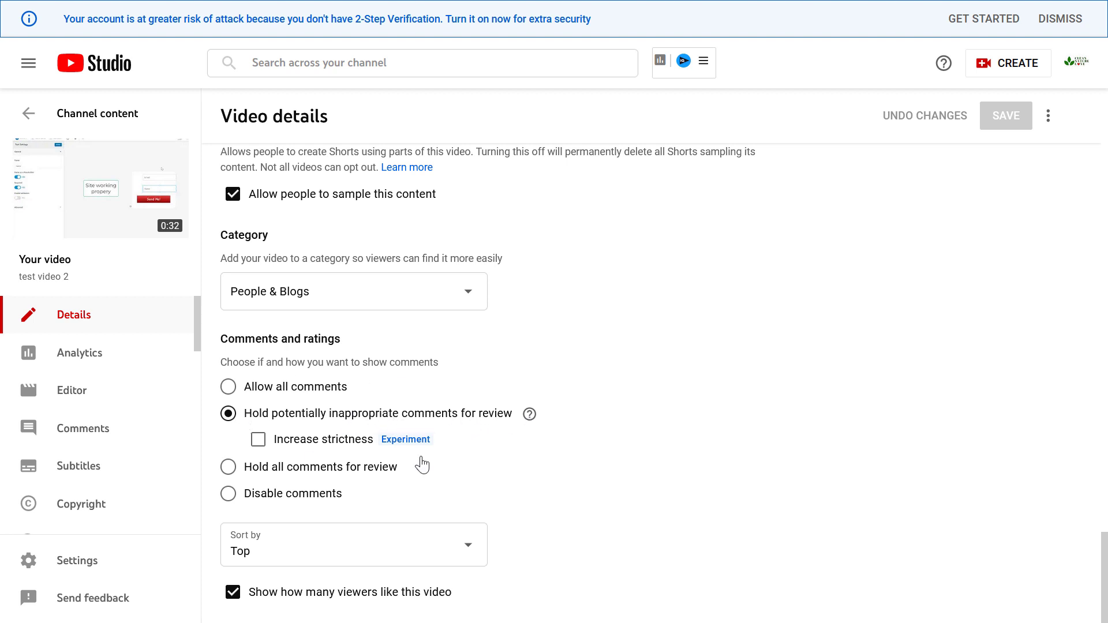
mouse_move(241, 402)
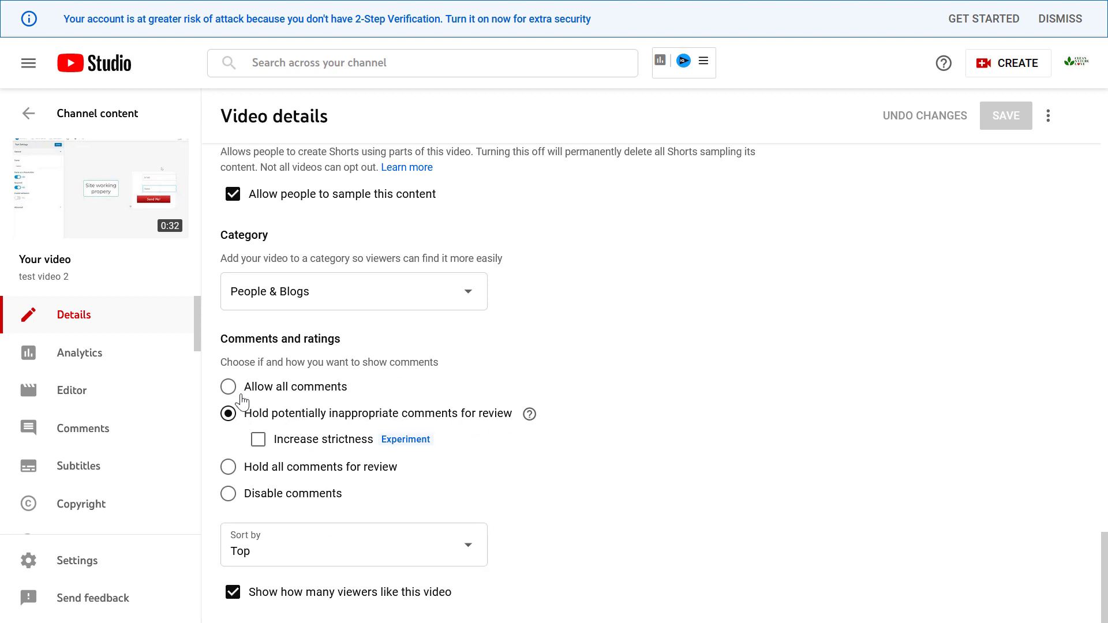
Set test video 2's comments to 'Allow all comments' and save
left_click(229, 387)
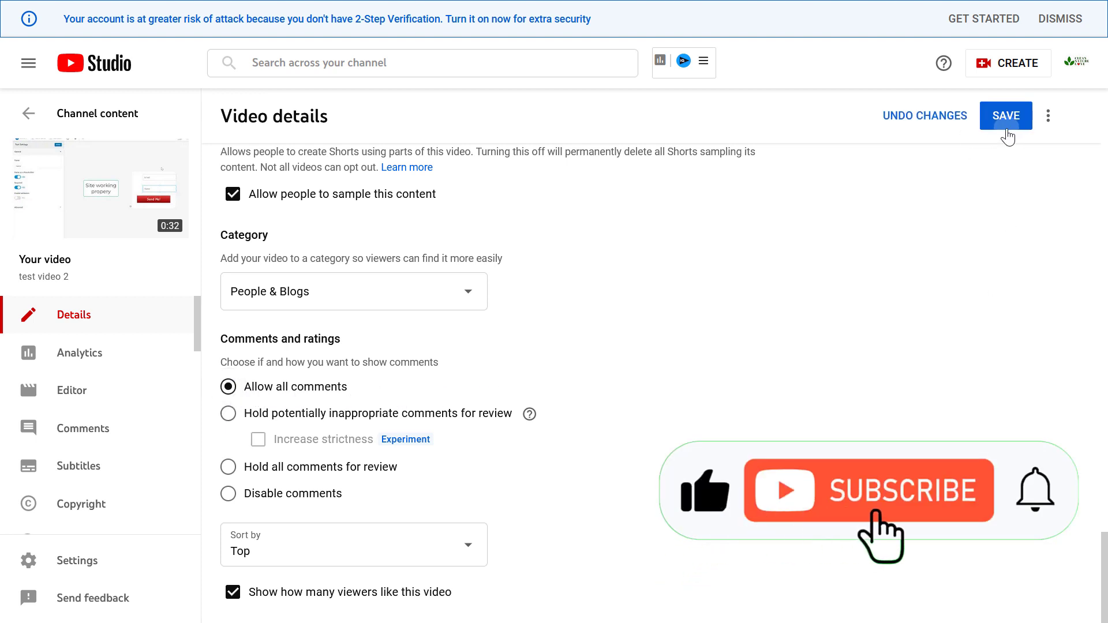
left_click(1005, 115)
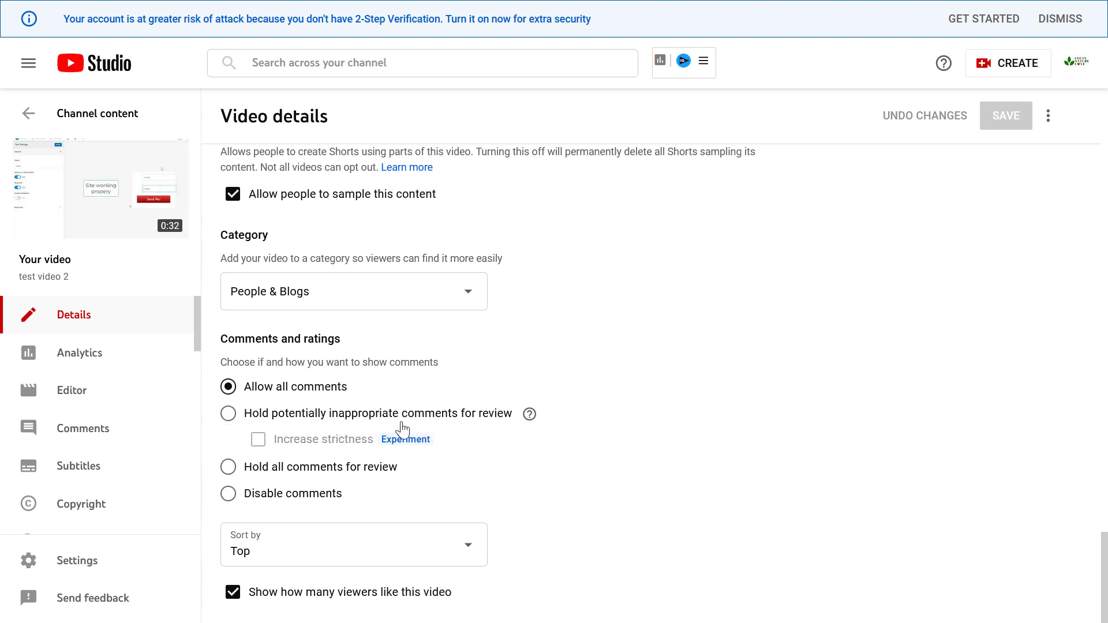
mouse_move(533, 446)
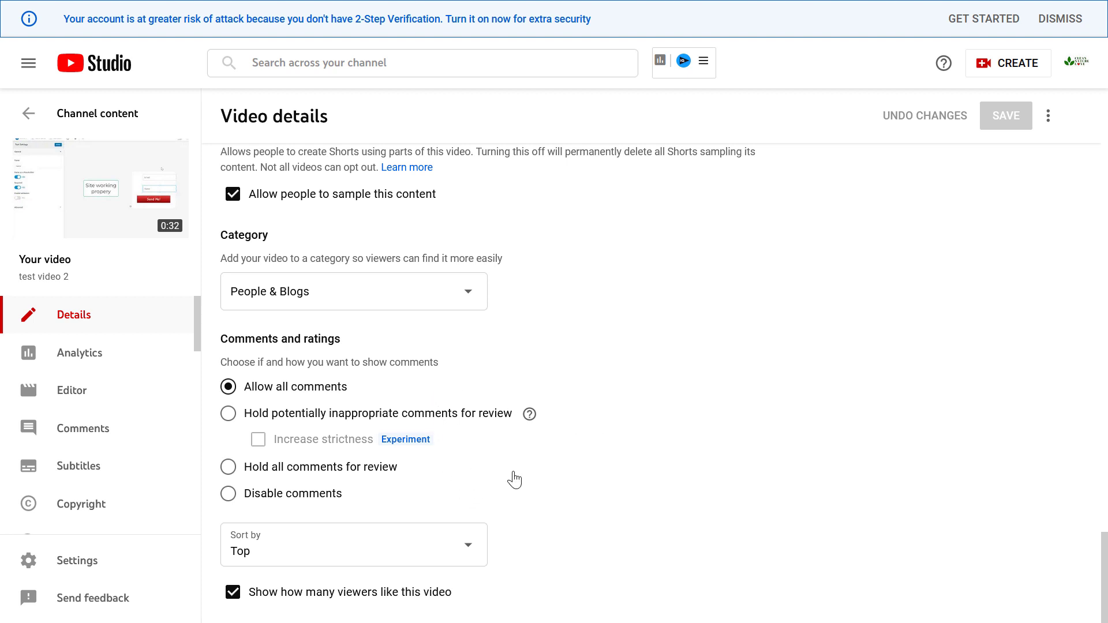
mouse_move(372, 468)
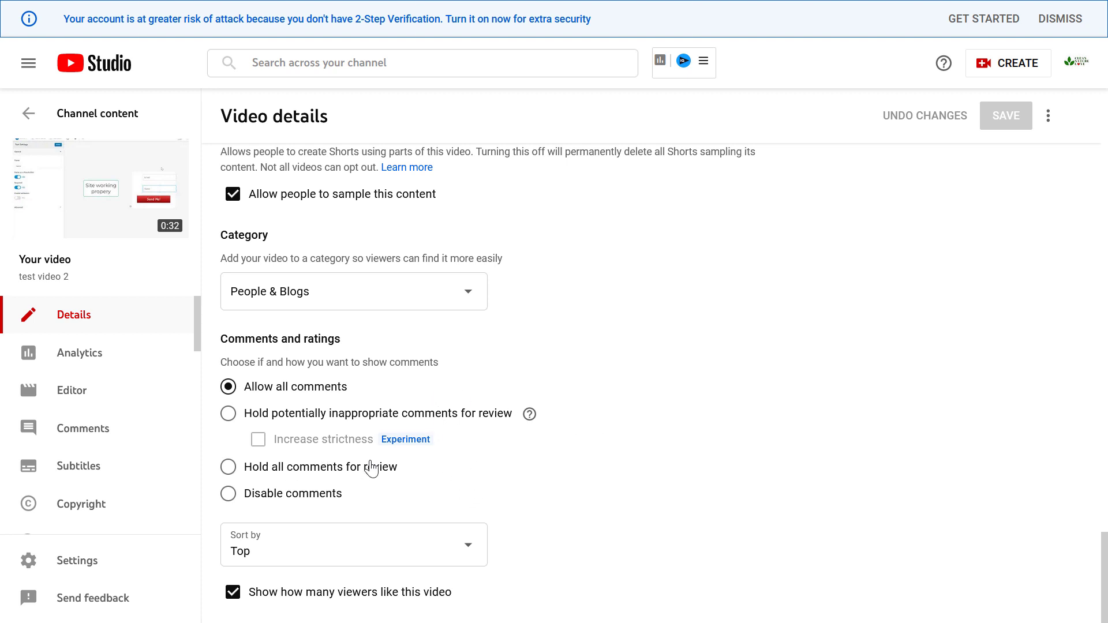
mouse_move(413, 417)
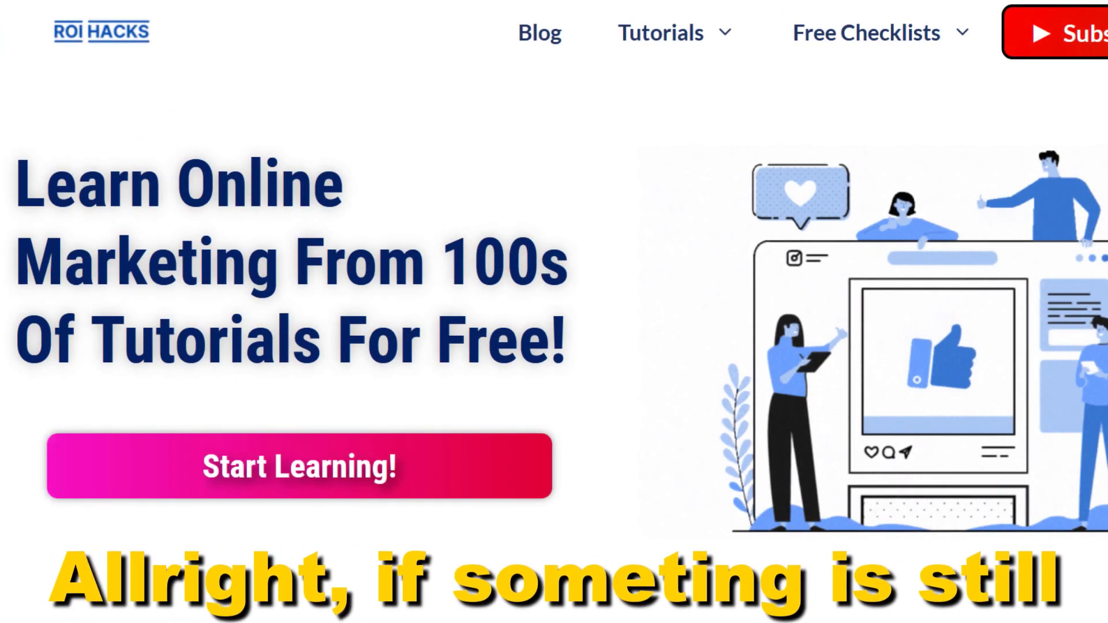
Scroll through the tutorial video description's YouTube resource links
scroll("down", 3)
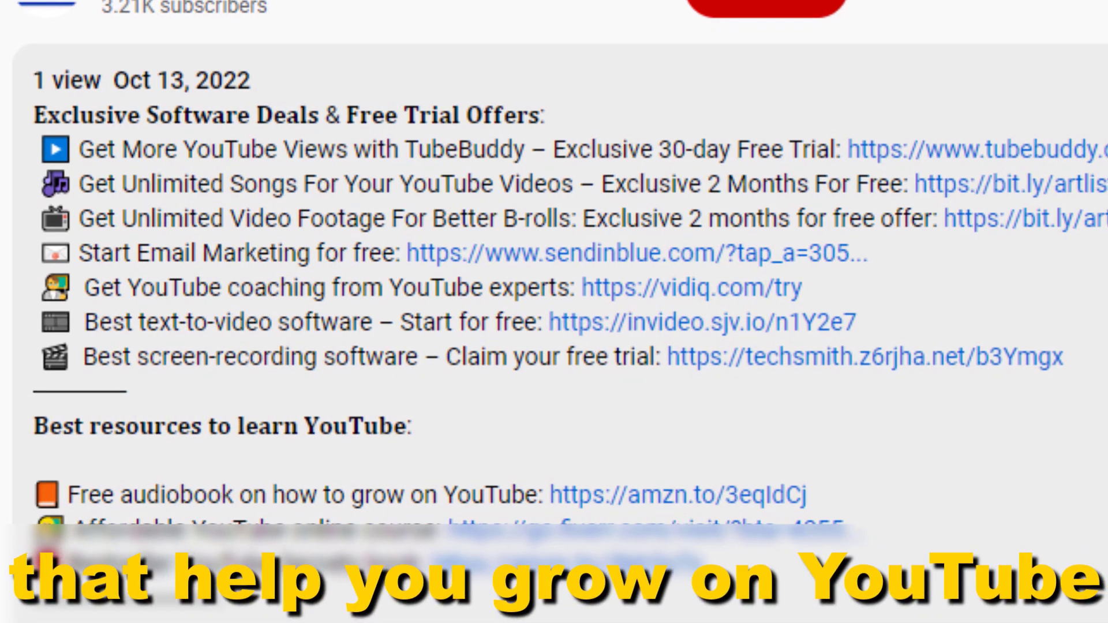
scroll("down", 3)
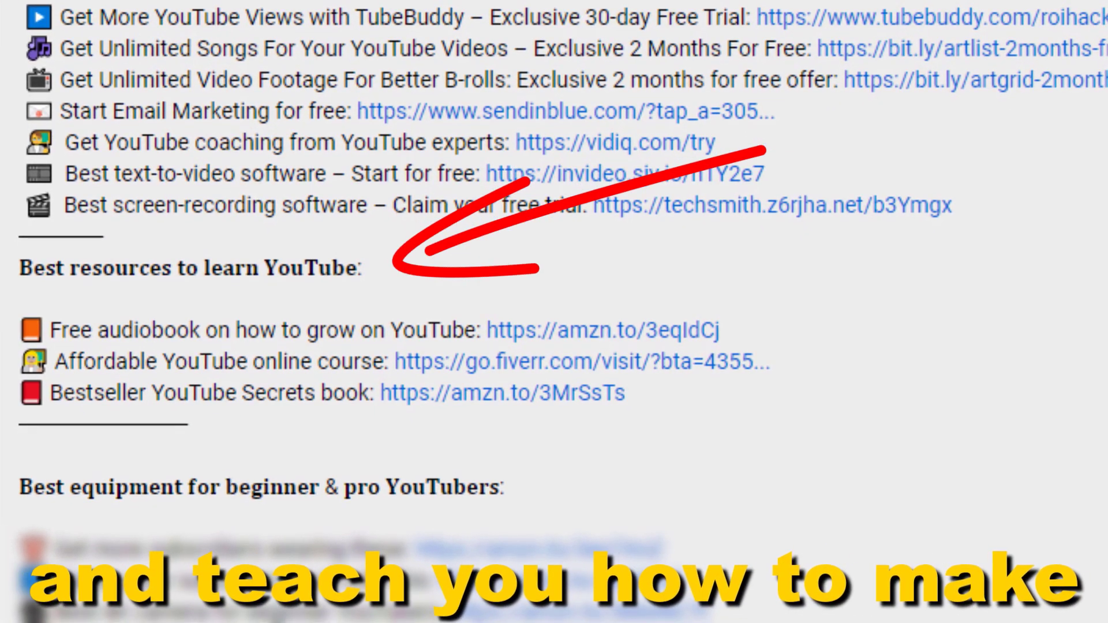